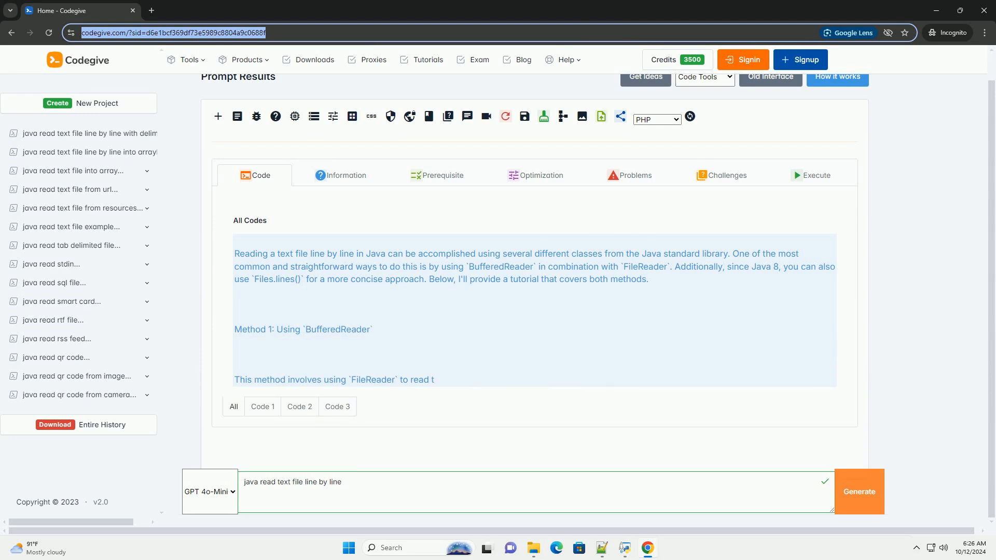
scroll(down, 3)
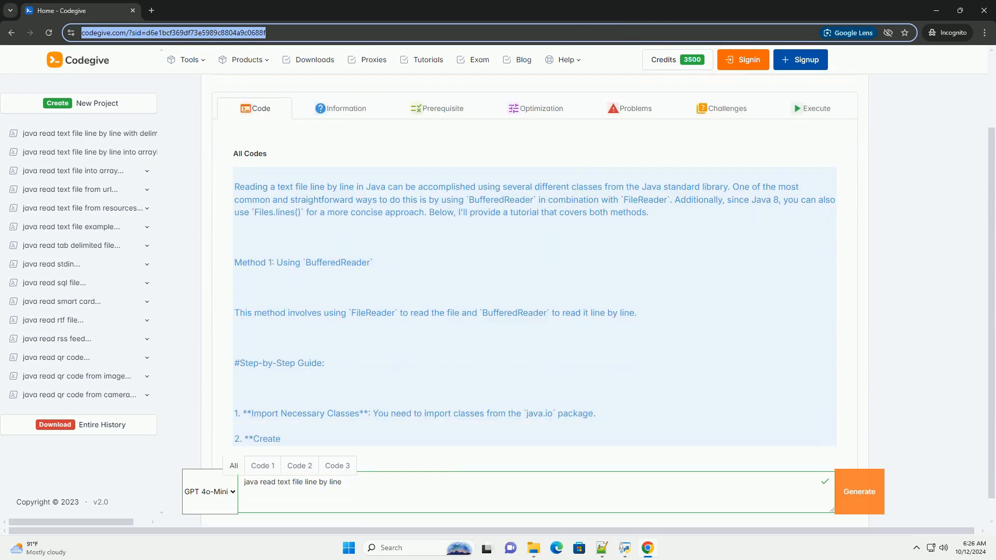
scroll(down, 3)
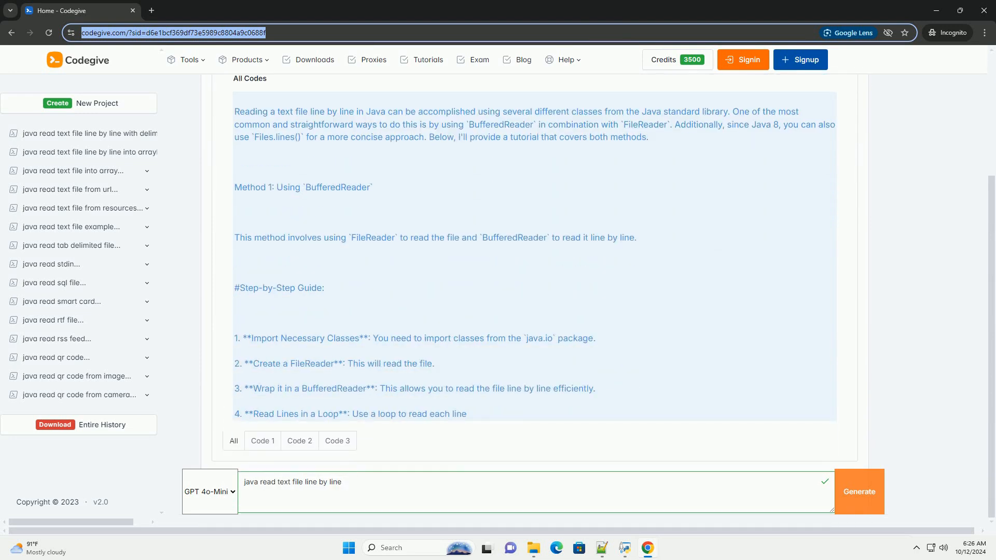
scroll(down, 3)
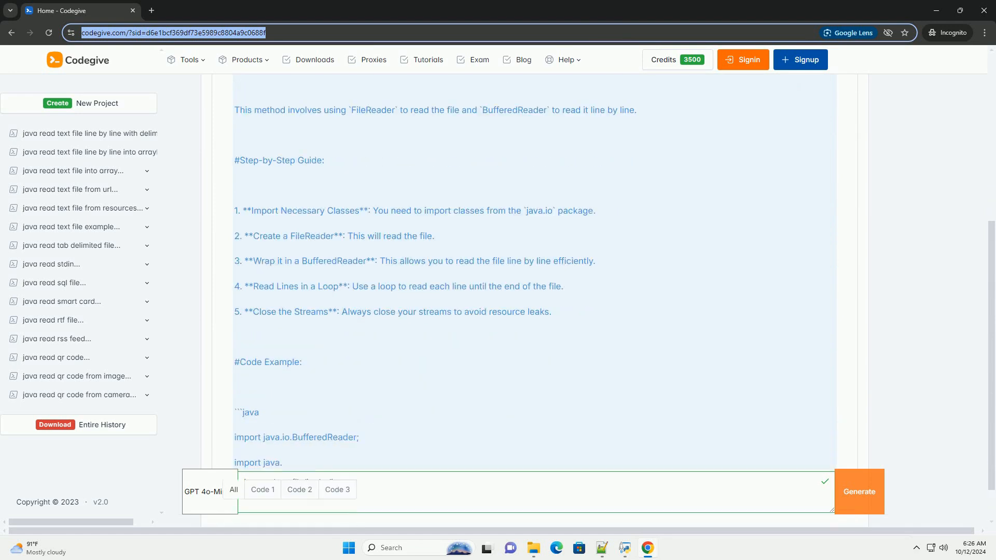
scroll(down, 3)
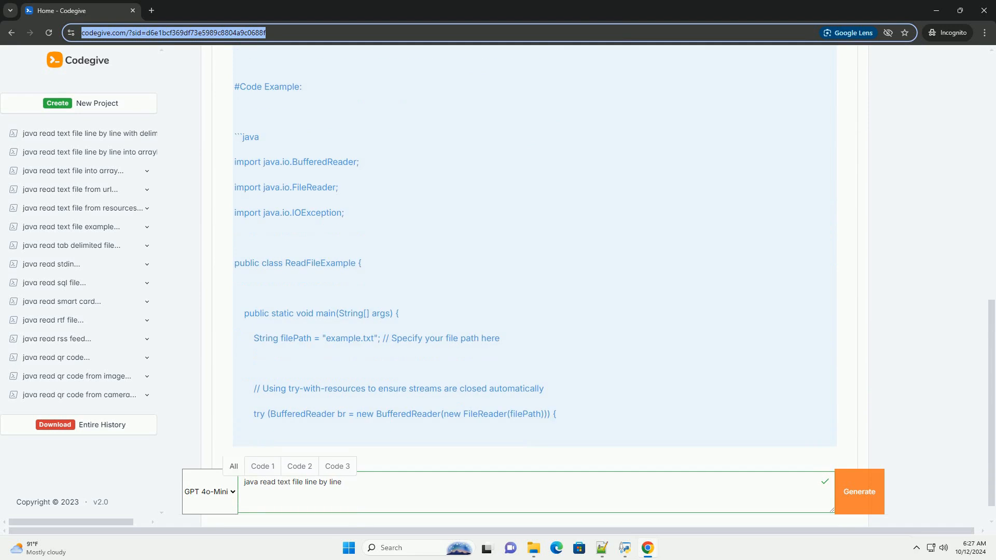
scroll(down, 3)
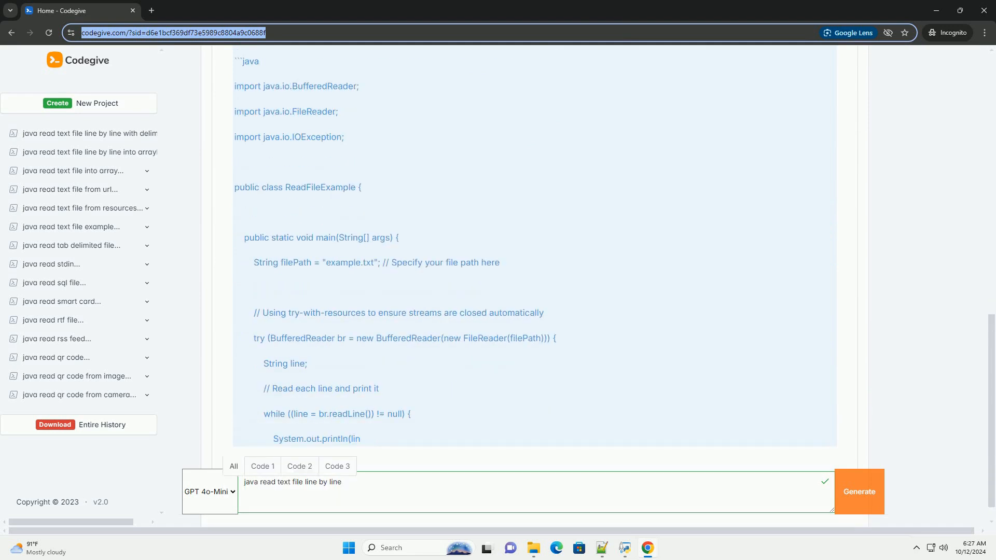
scroll(down, 3)
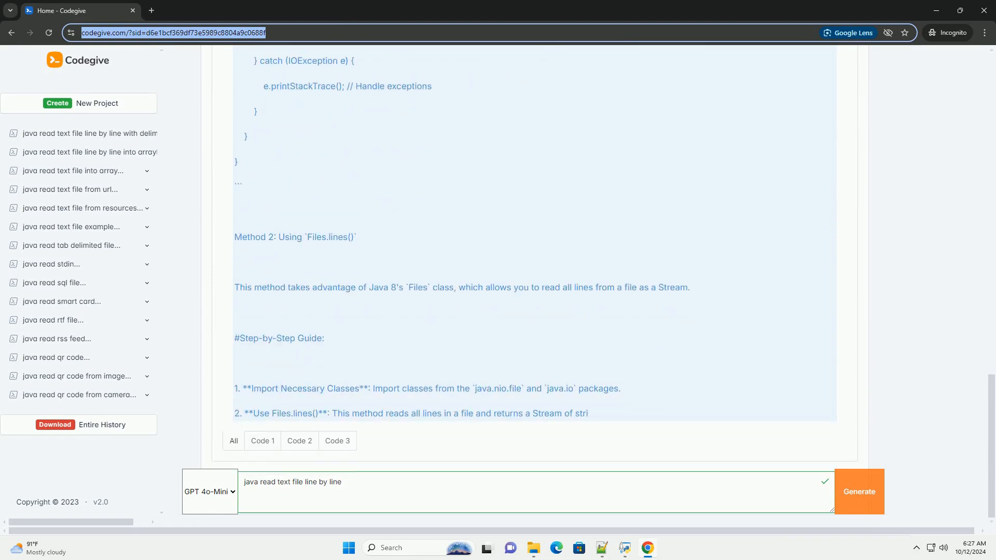
scroll(down, 3)
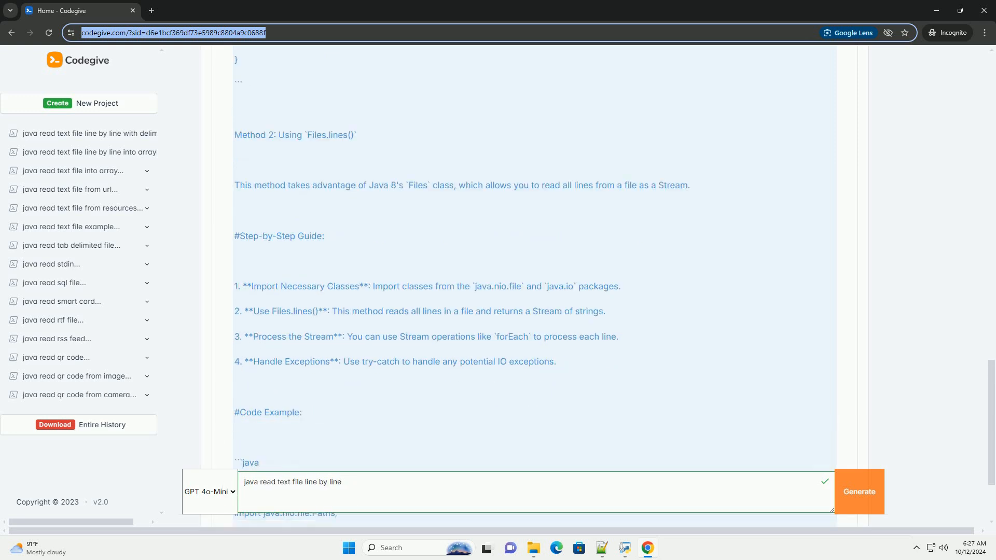
scroll(down, 3)
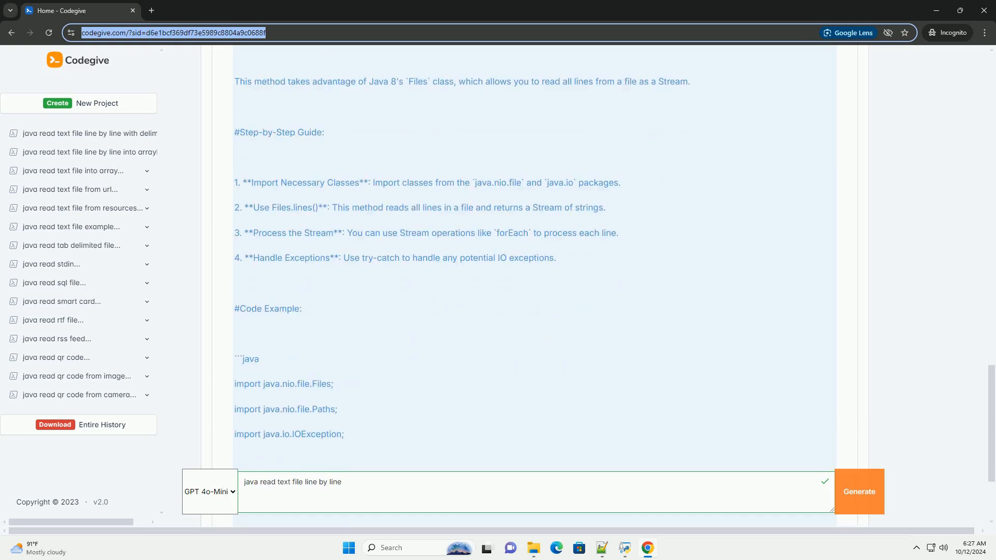
scroll(down, 3)
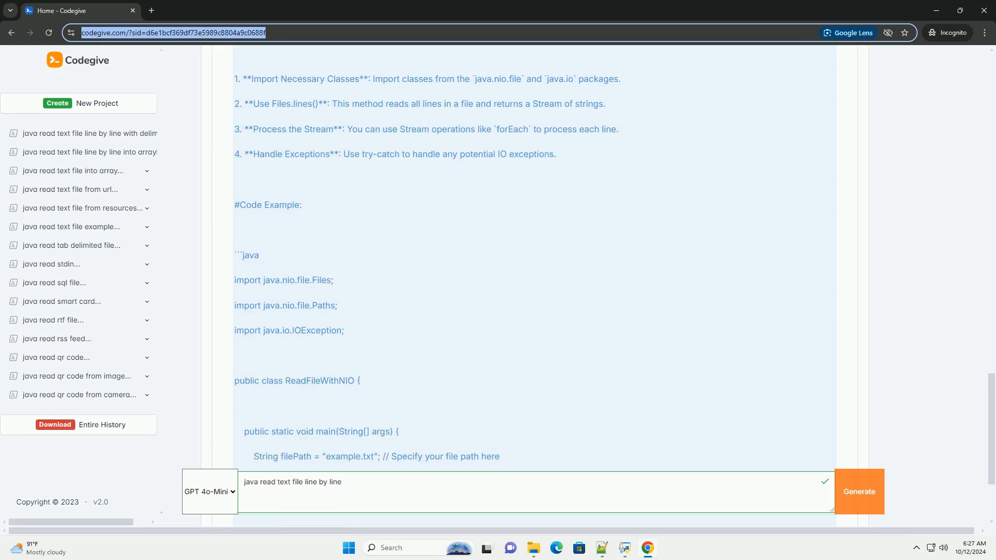
scroll(down, 3)
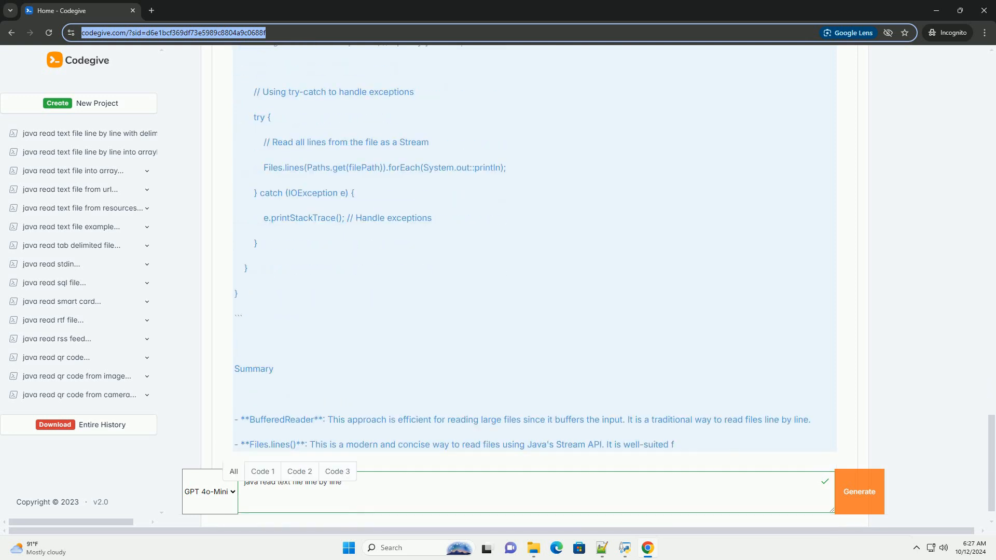
scroll(down, 3)
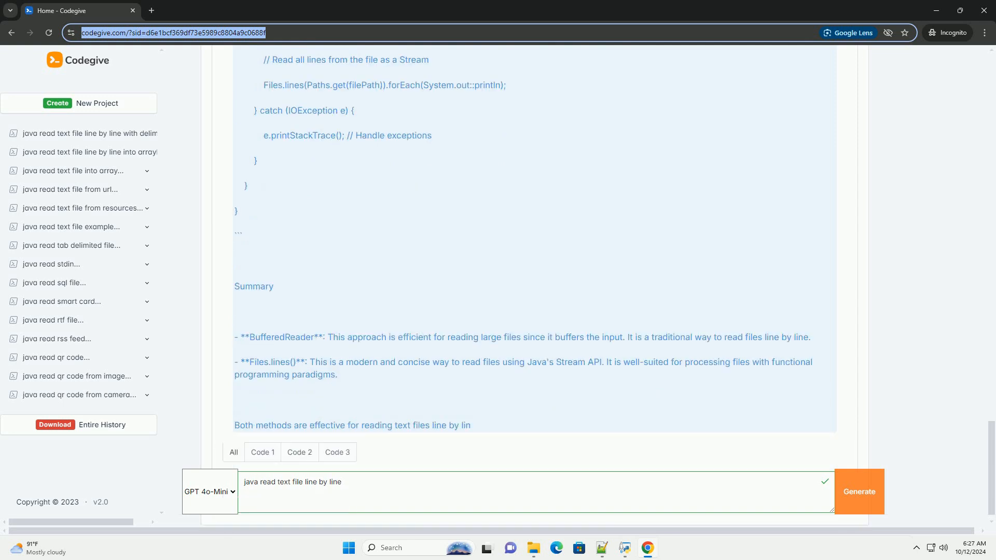
scroll(down, 3)
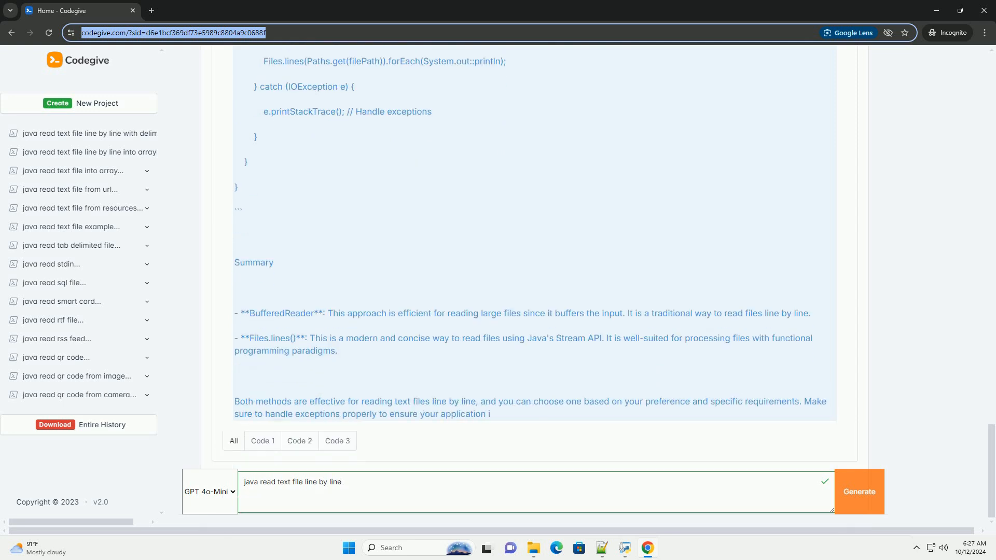